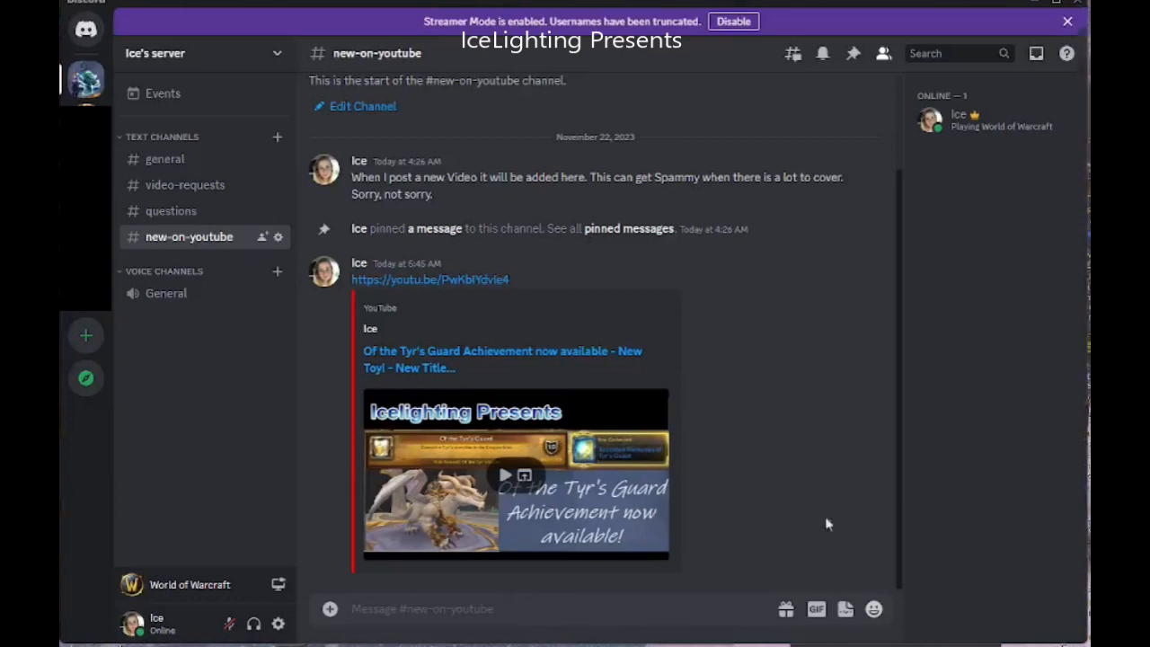
{"action": "mouse_move", "coordinate": [868, 198]}
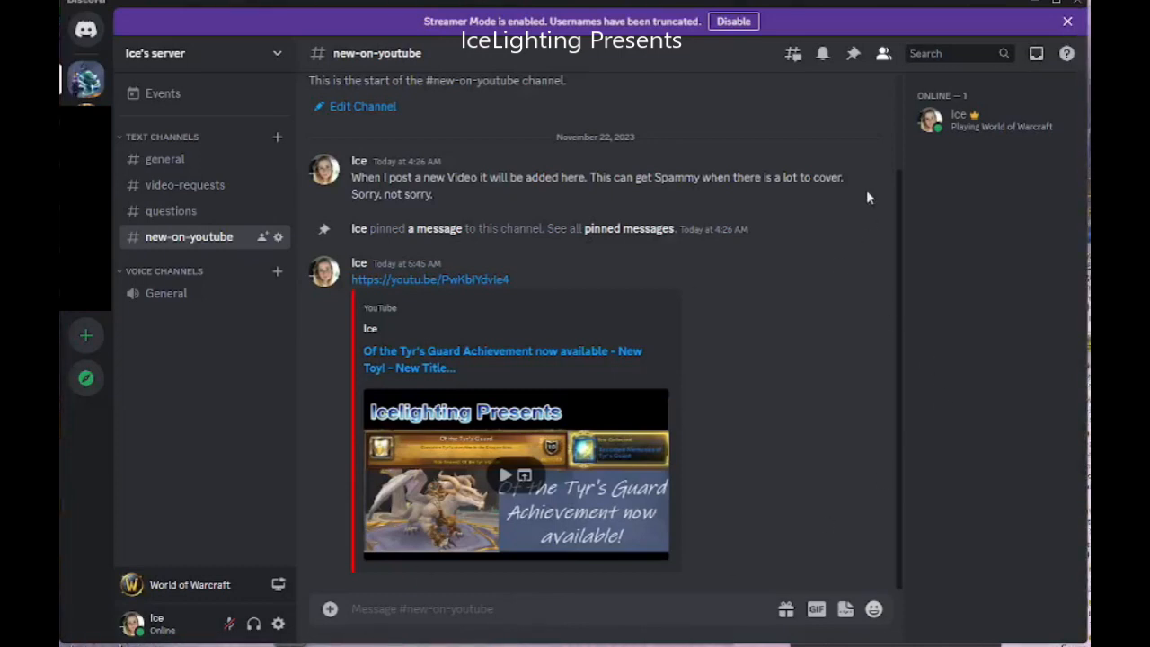
{"action": "mouse_move", "coordinate": [830, 162]}
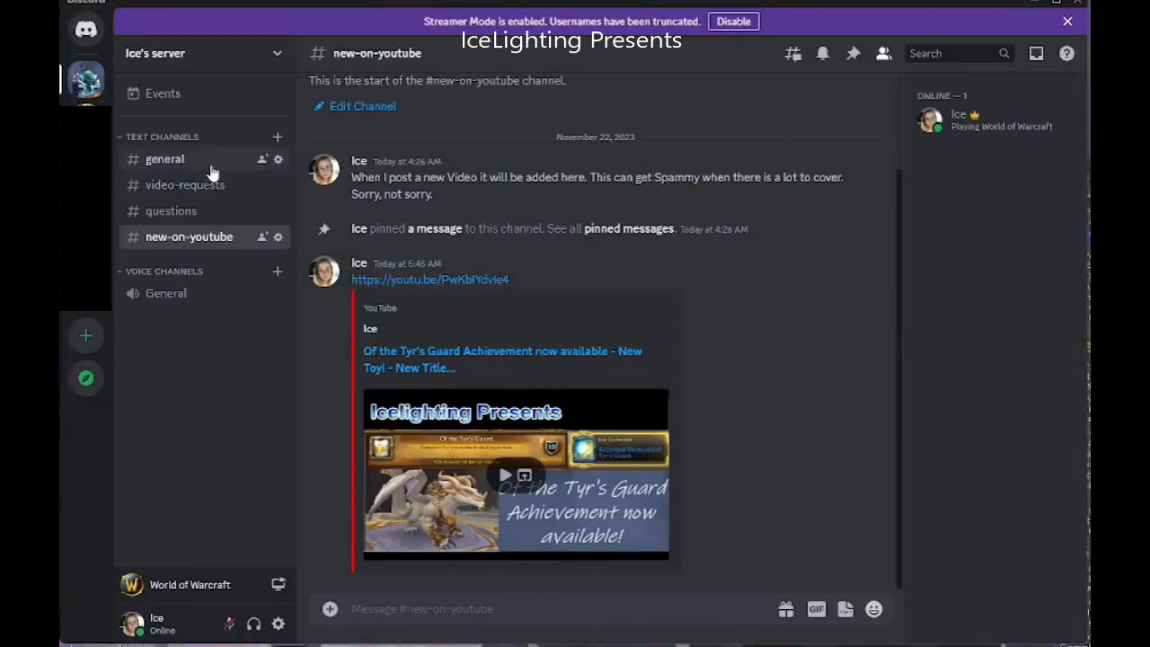
{"action": "mouse_move", "coordinate": [239, 192]}
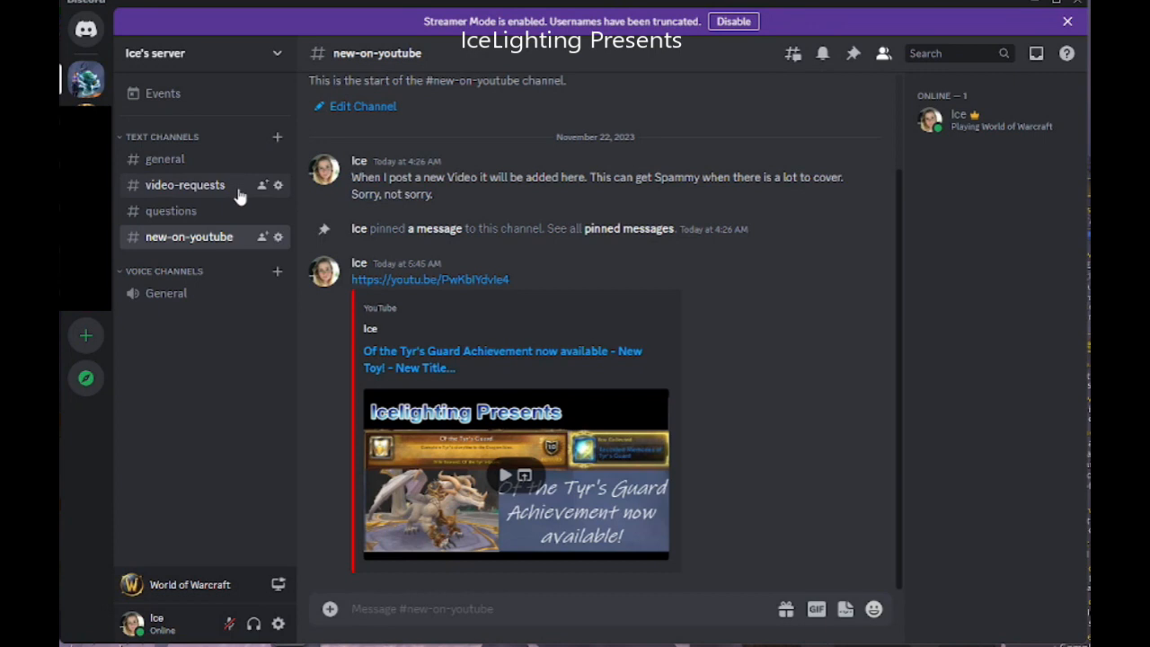
{"action": "mouse_move", "coordinate": [228, 210]}
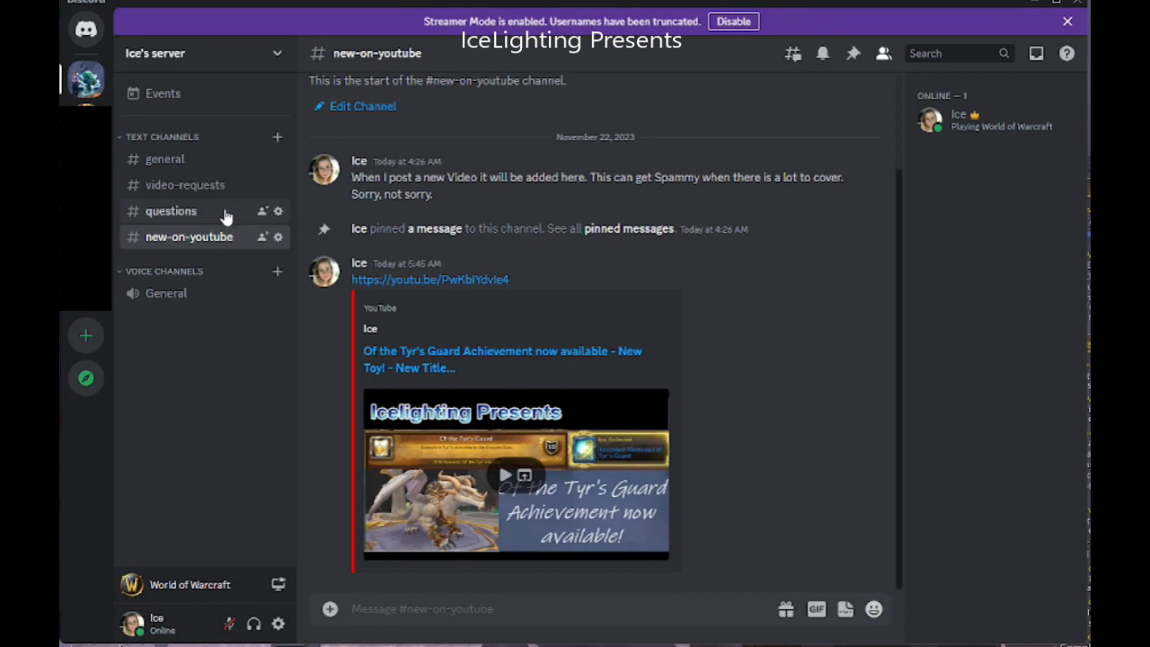
{"action": "mouse_move", "coordinate": [234, 247]}
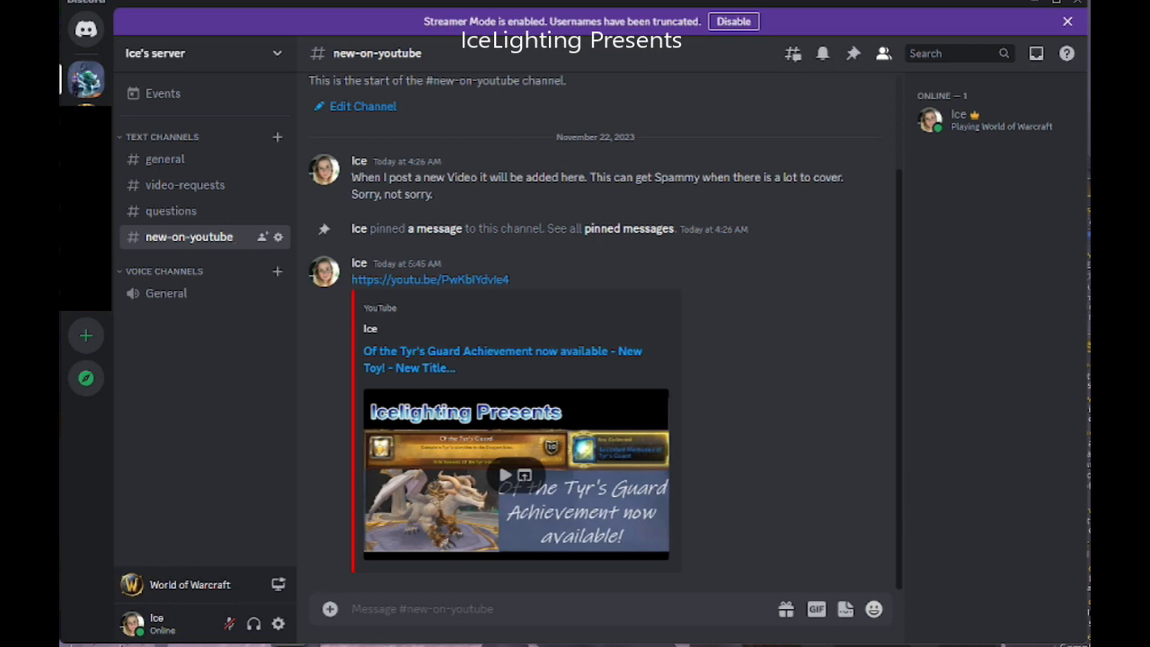
{"action": "left_click", "coordinate": [430, 278]}
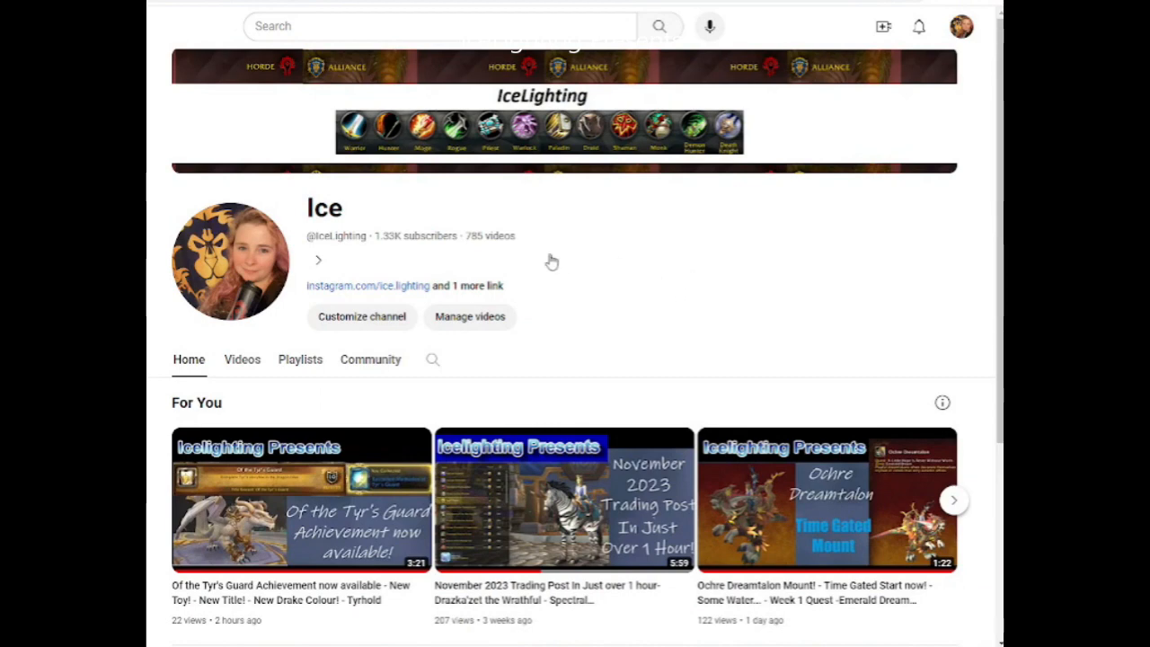
{"action": "mouse_move", "coordinate": [495, 292]}
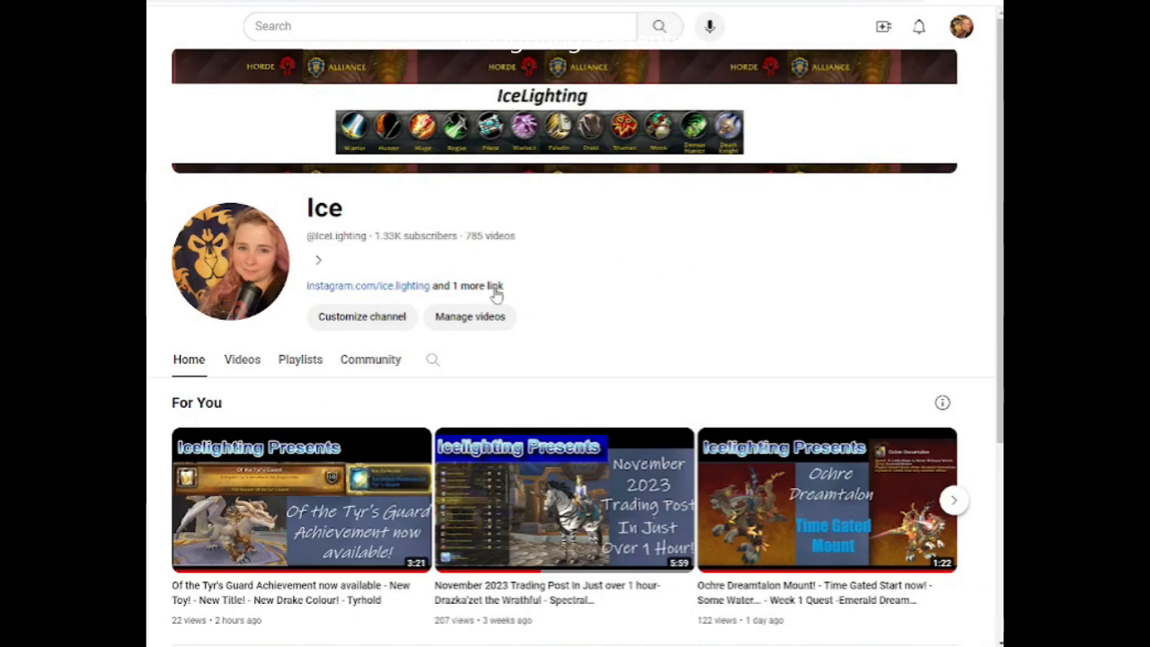
{"action": "left_click", "coordinate": [480, 285]}
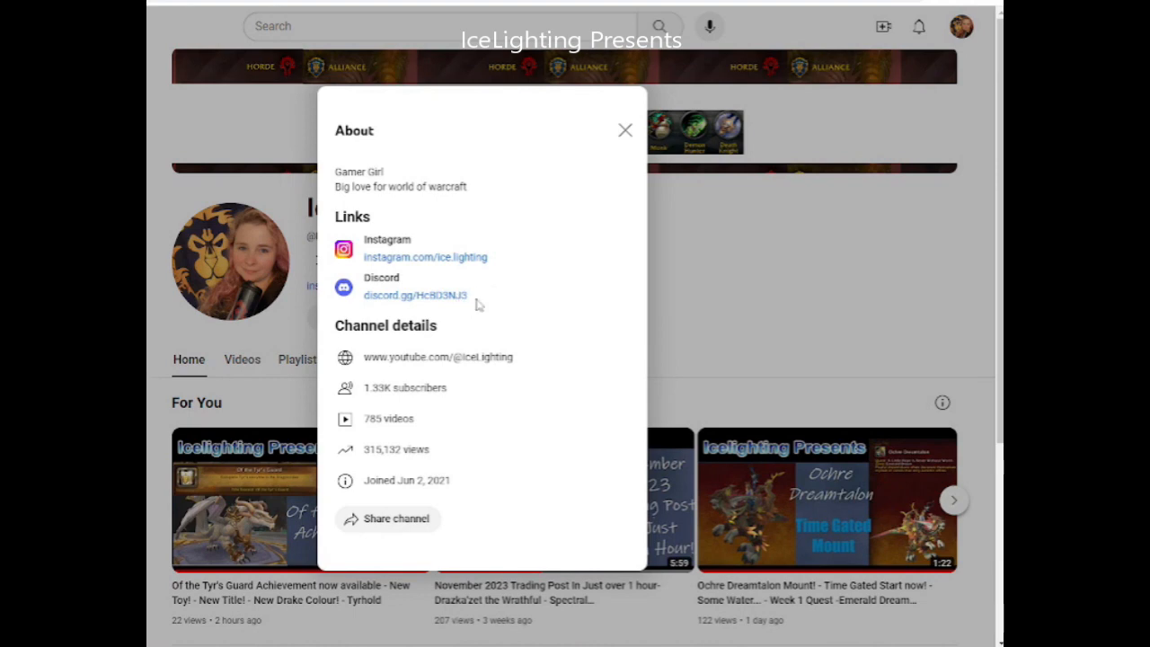
{"action": "mouse_move", "coordinate": [481, 309]}
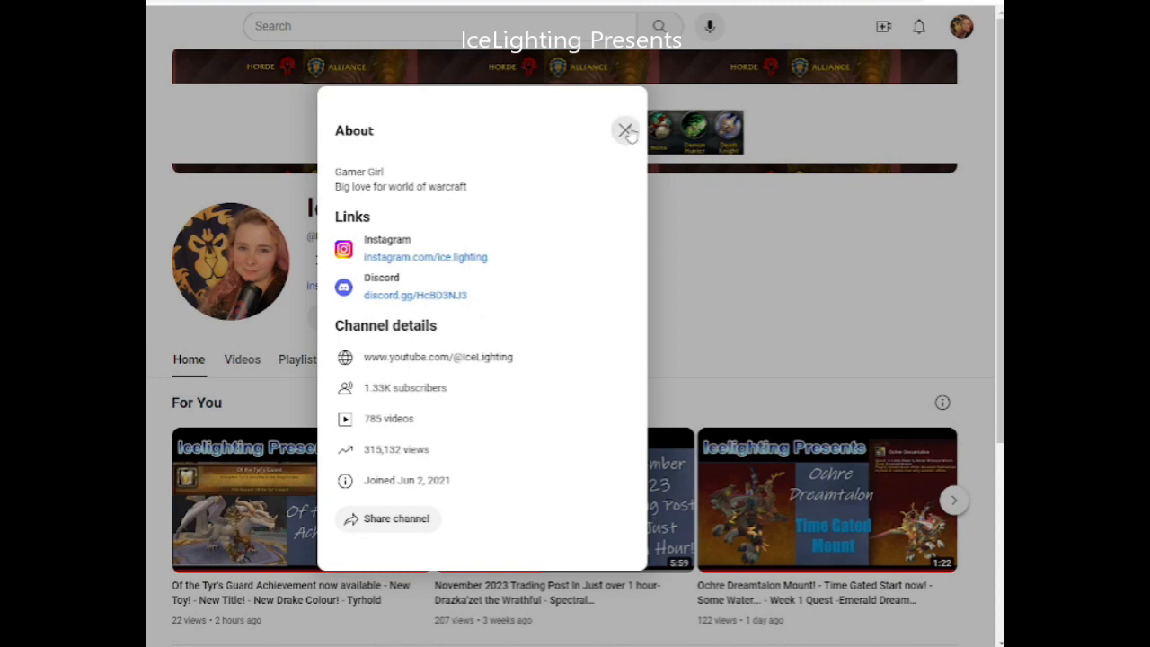
{"action": "left_click", "coordinate": [625, 130]}
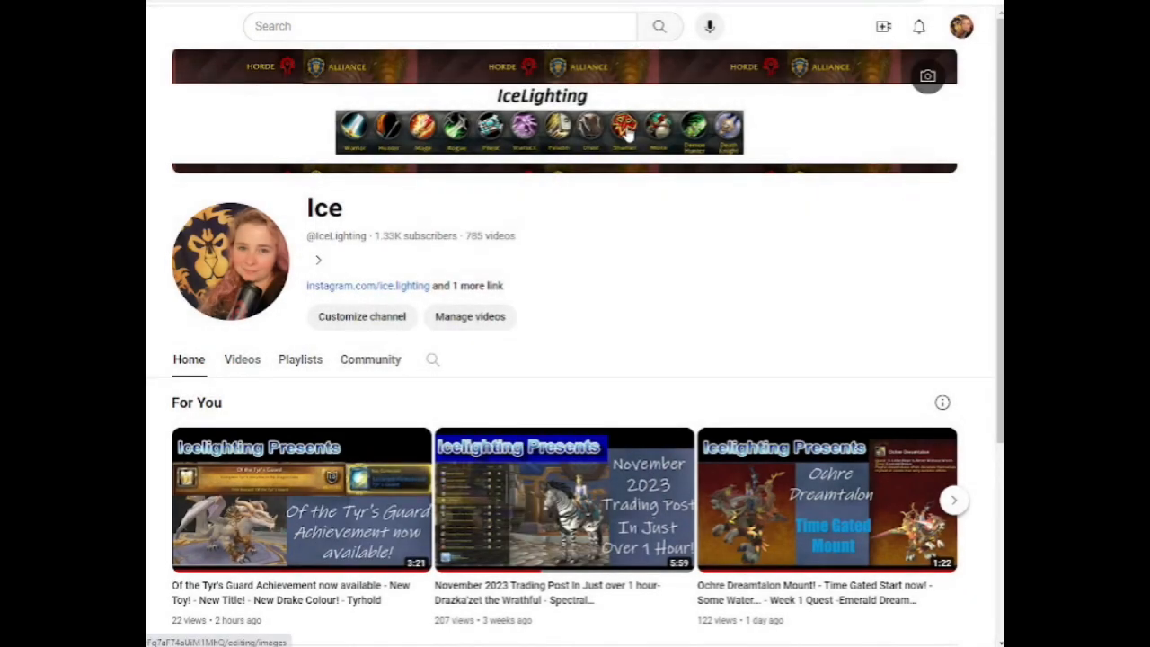